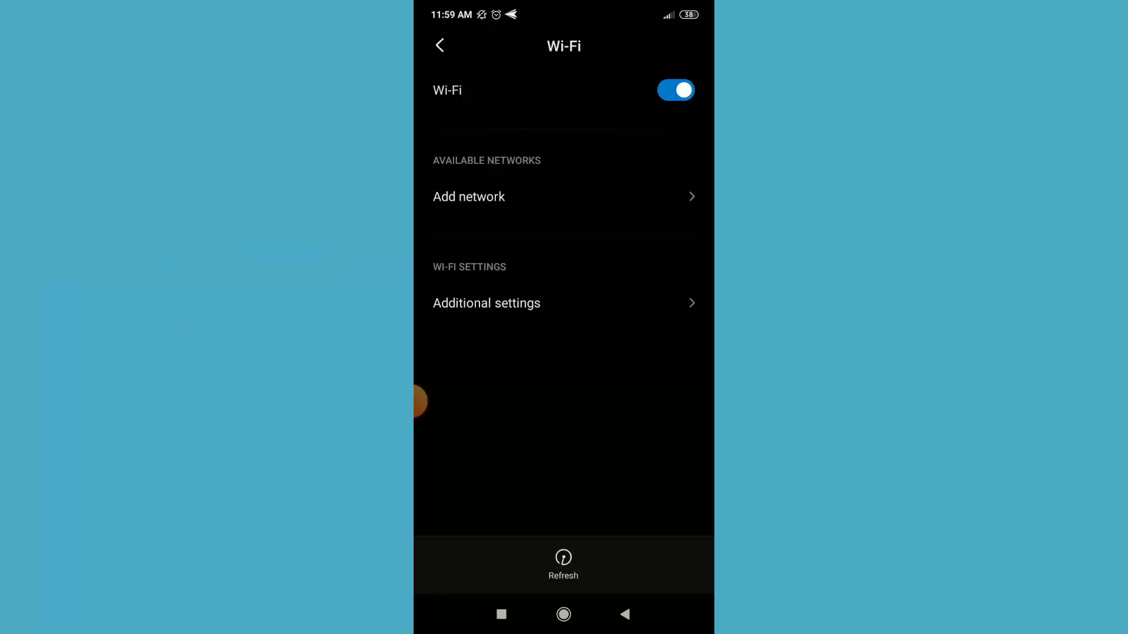
# Begin adding a Wi-Fi network manually from the Available networks list.
pyautogui.click(562, 556)
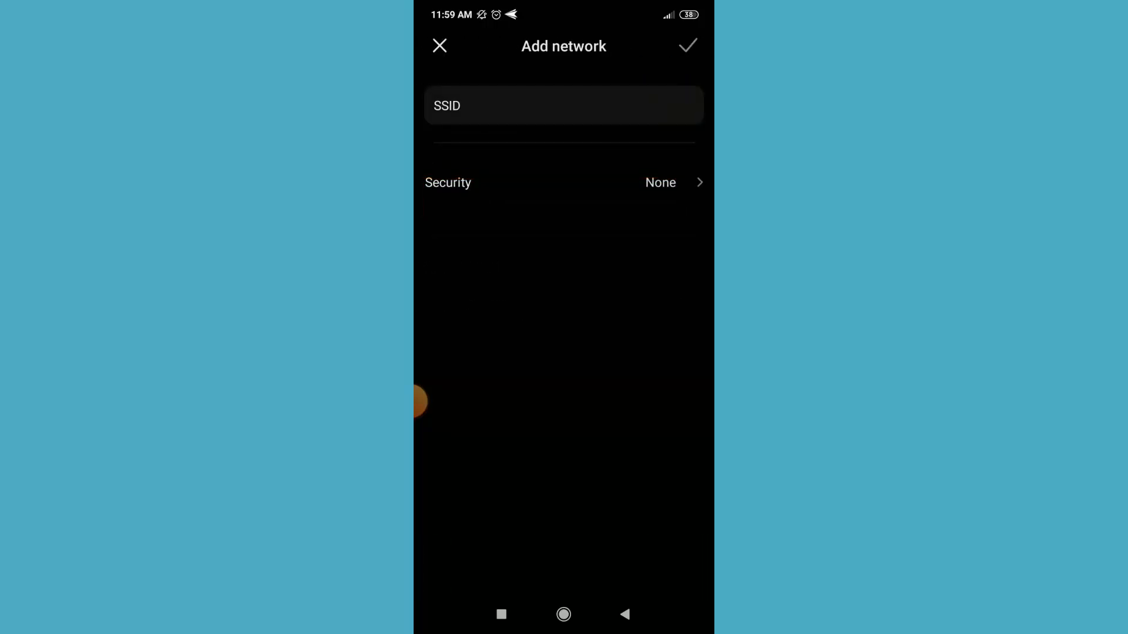
# Name the new network 'Fardus home {GSC}' in the SSID field.
pyautogui.click(563, 105)
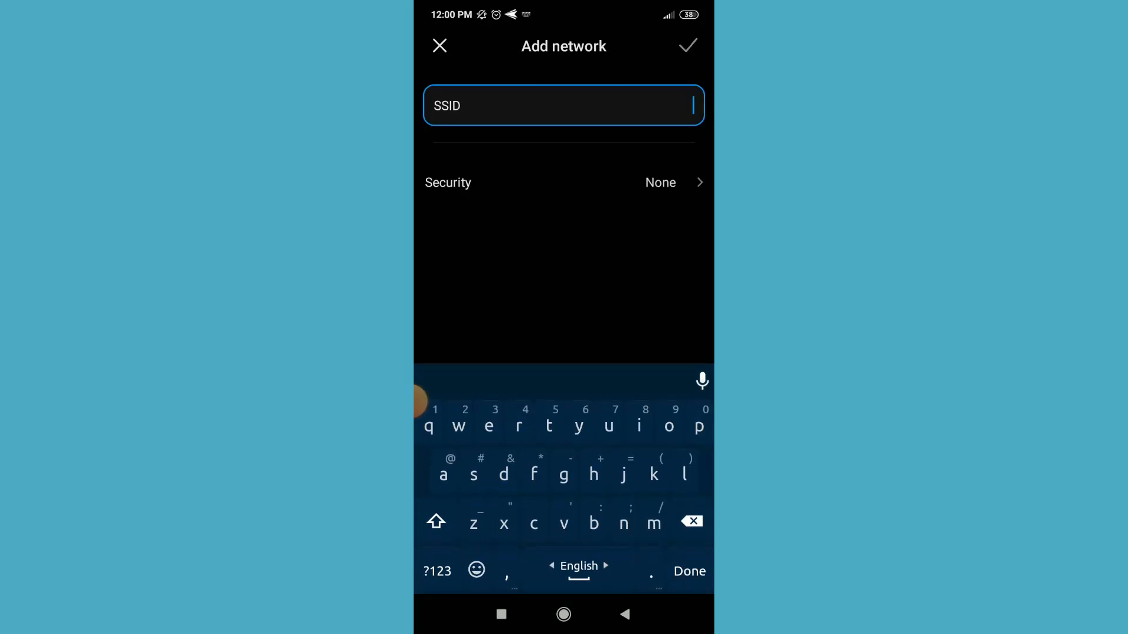
pyautogui.write('Fardus')
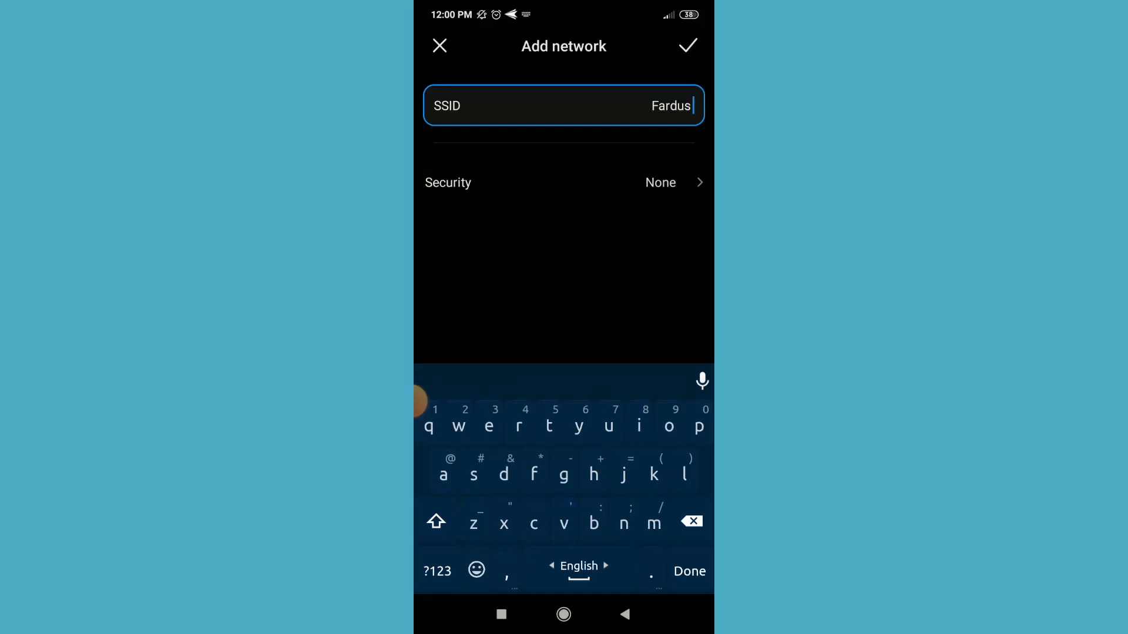
pyautogui.write('home {GSC')
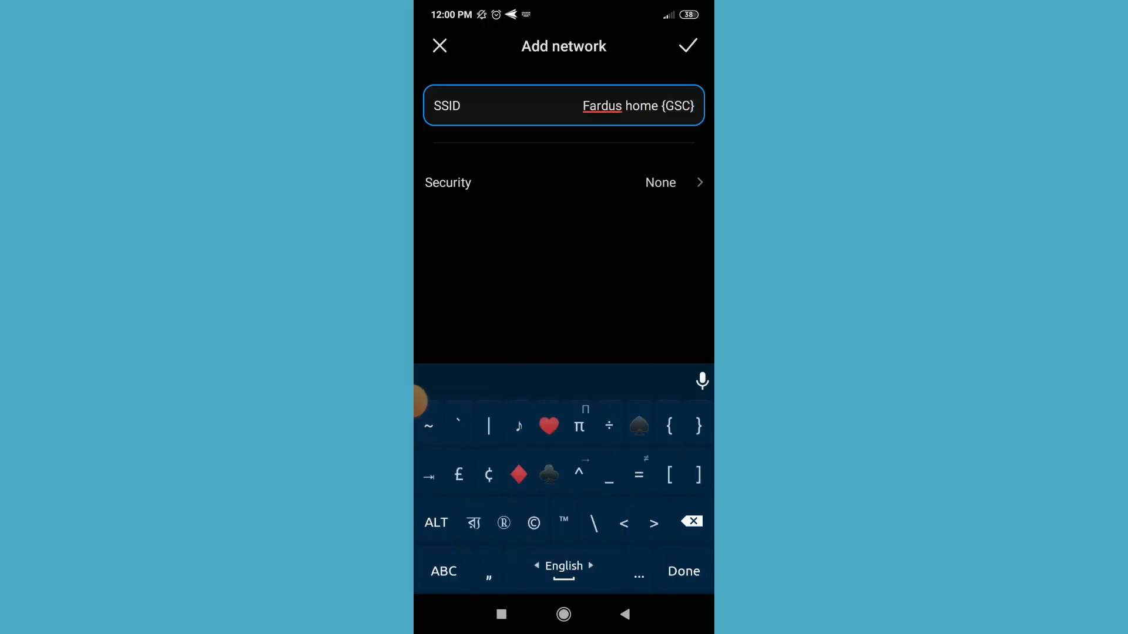
# Choose WPA/WPA2 PSK as the security type, revealing the Password field.
pyautogui.click(443, 571)
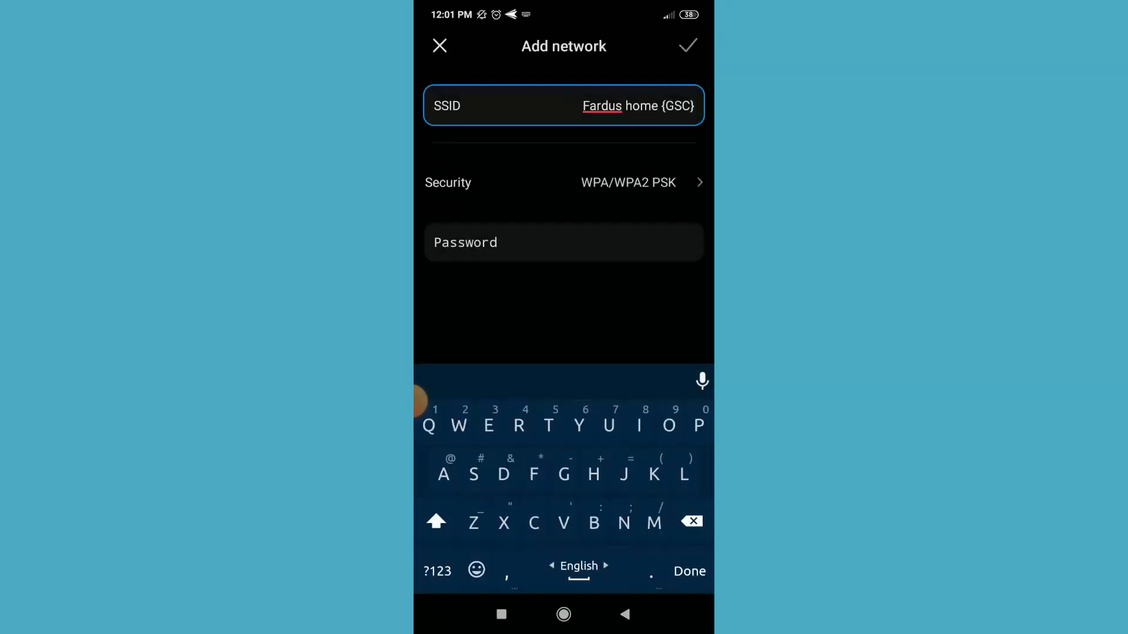
# Enter the network password and save, connecting to Fardus home {GSC}.
pyautogui.click(563, 242)
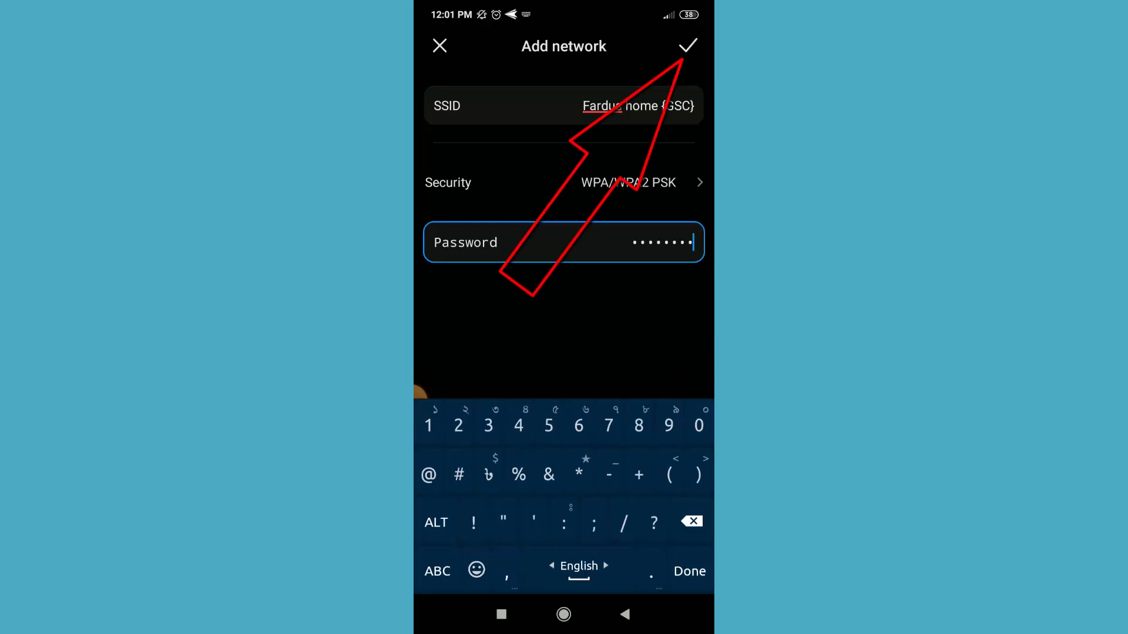
pyautogui.click(687, 46)
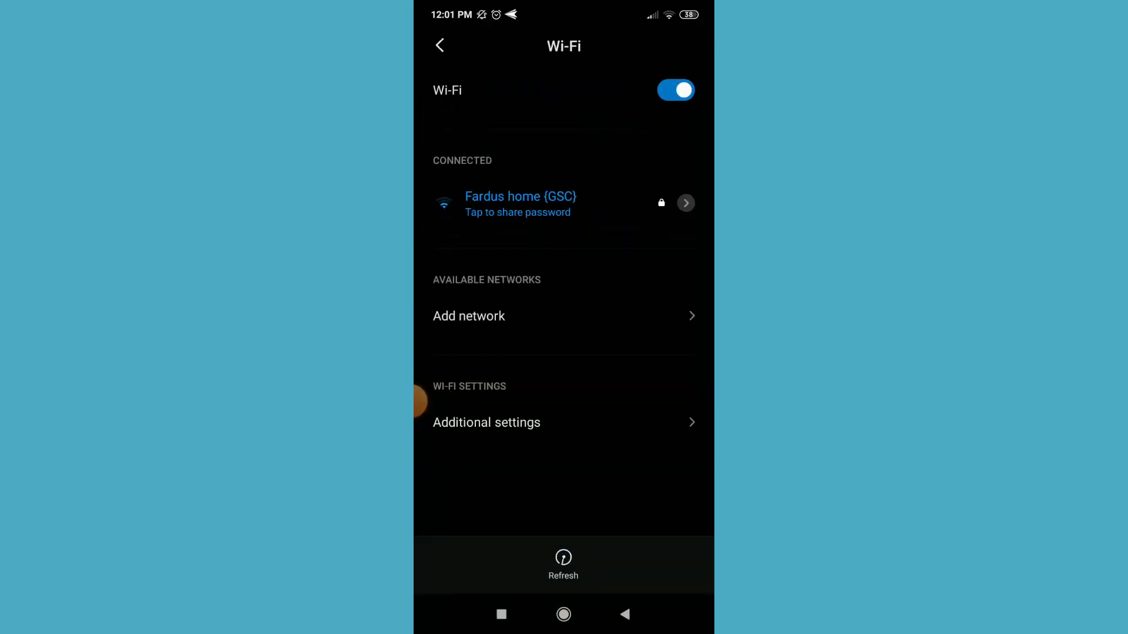